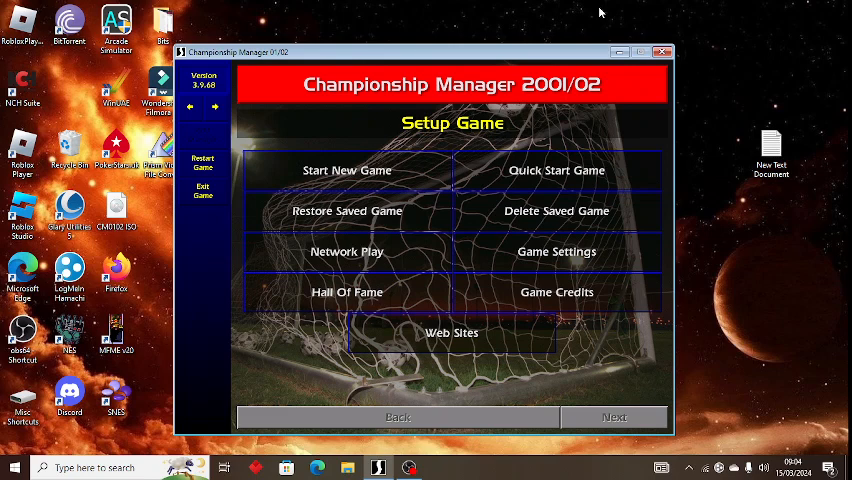
{"action": "mouse_move", "coordinate": [555, 8]}
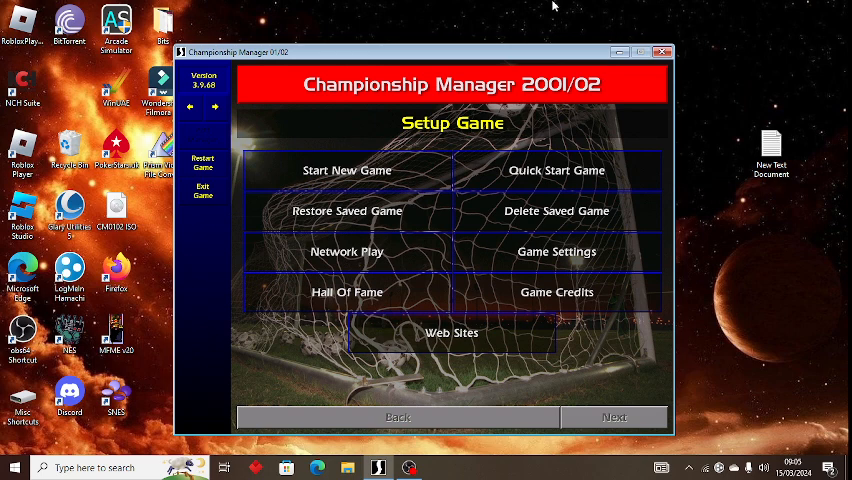
Open Restore Saved Game and select the manc save.
{"action": "left_click", "coordinate": [347, 210]}
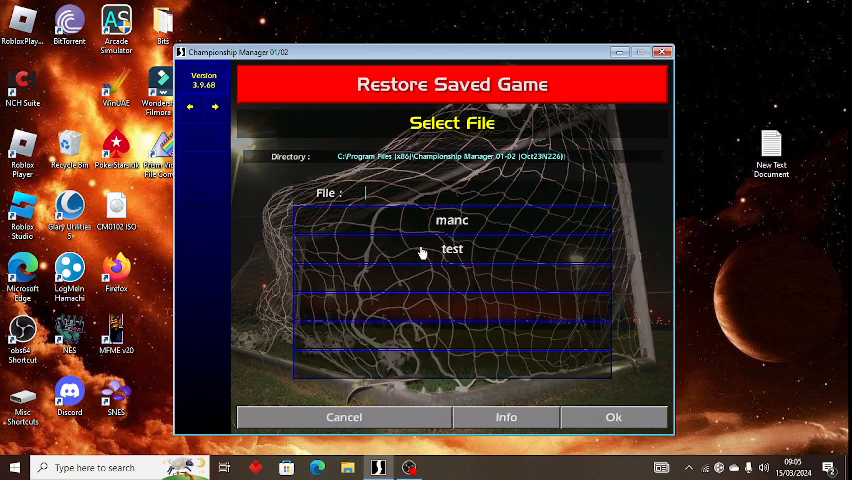
{"action": "left_click", "coordinate": [613, 417]}
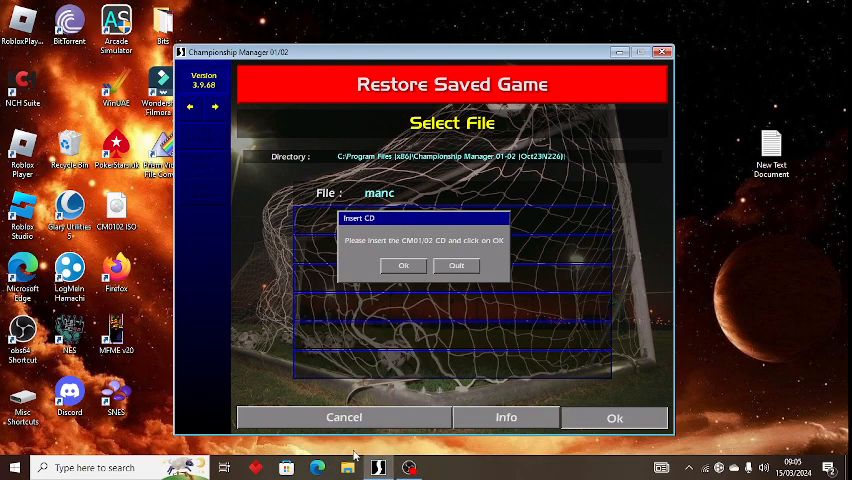
{"action": "mouse_move", "coordinate": [378, 467]}
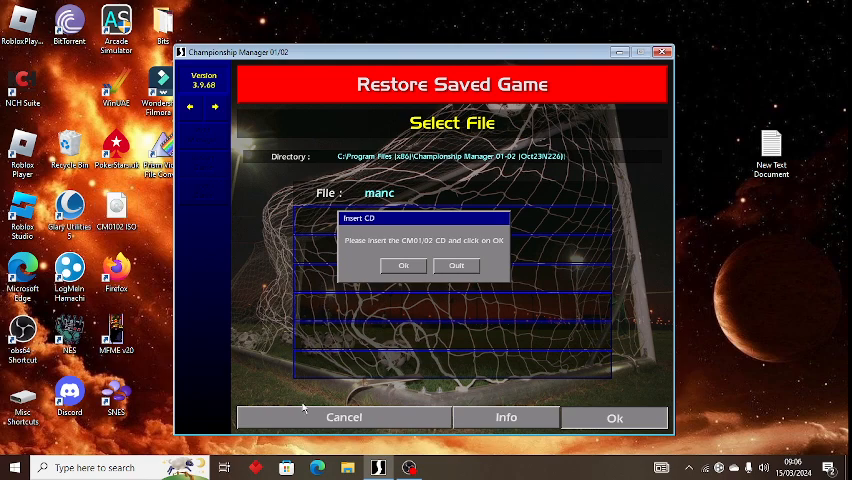
{"action": "mouse_move", "coordinate": [251, 245]}
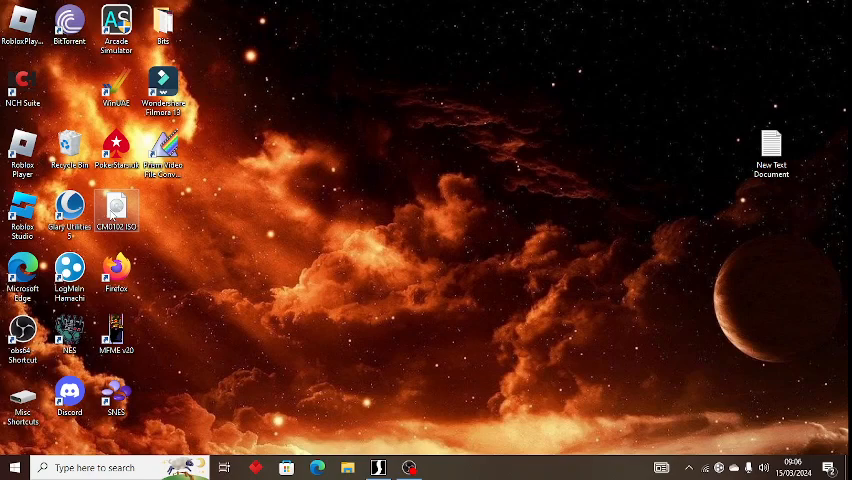
{"action": "right_click", "coordinate": [117, 210]}
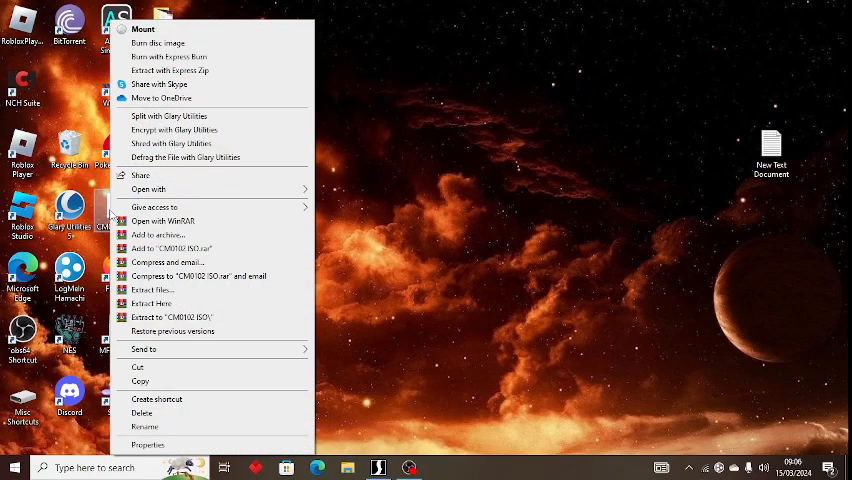
{"action": "mouse_move", "coordinate": [148, 189]}
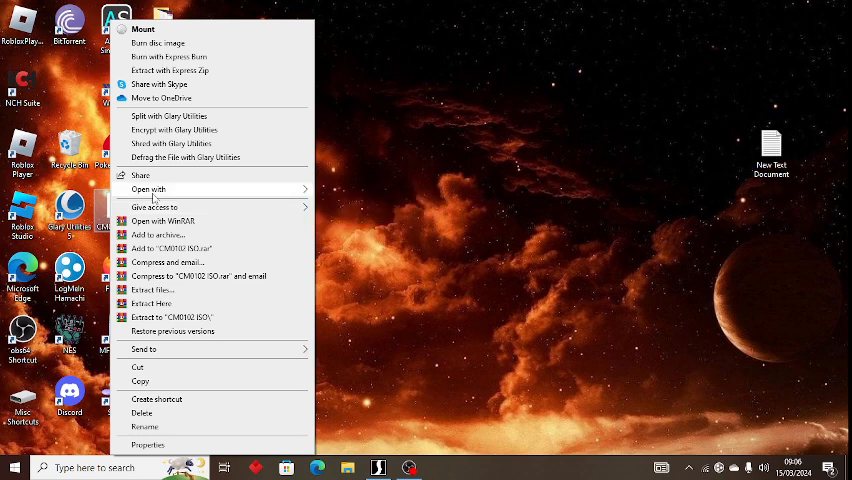
{"action": "mouse_move", "coordinate": [148, 189]}
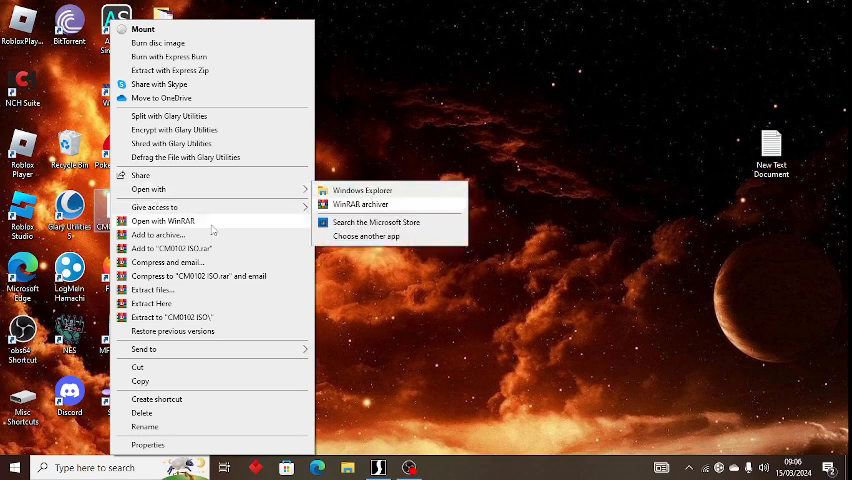
{"action": "mouse_move", "coordinate": [422, 183]}
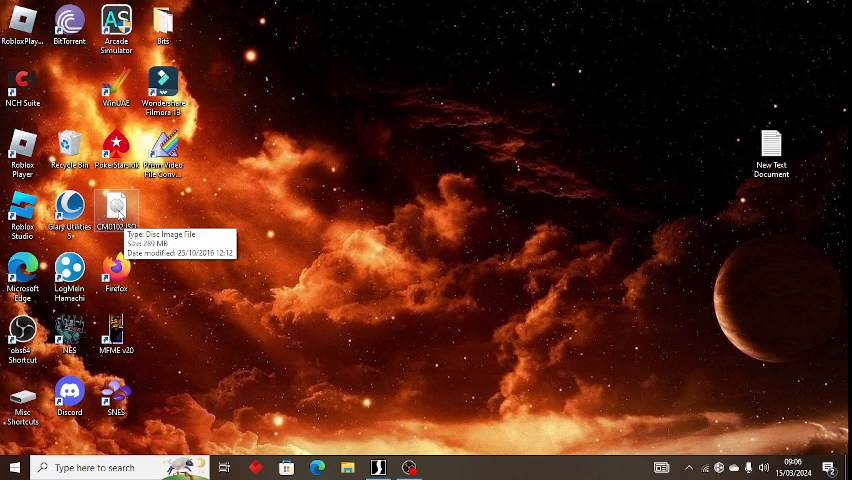
{"action": "double_click", "coordinate": [116, 207]}
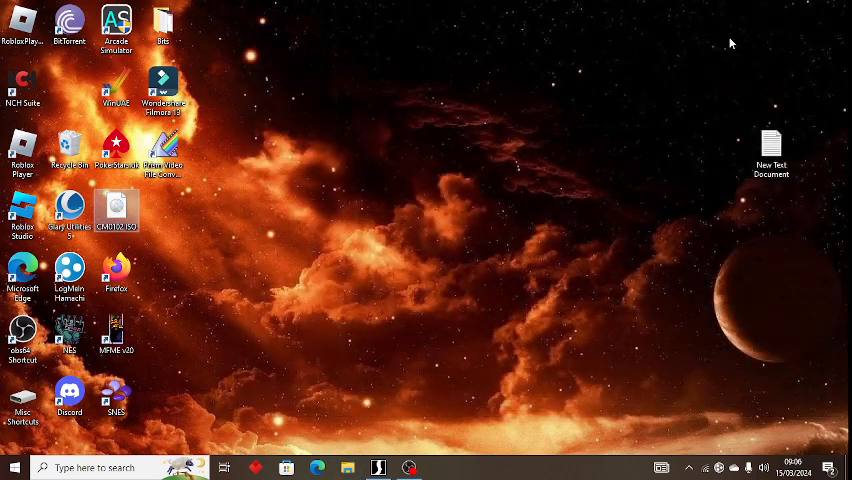
{"action": "mouse_move", "coordinate": [147, 205]}
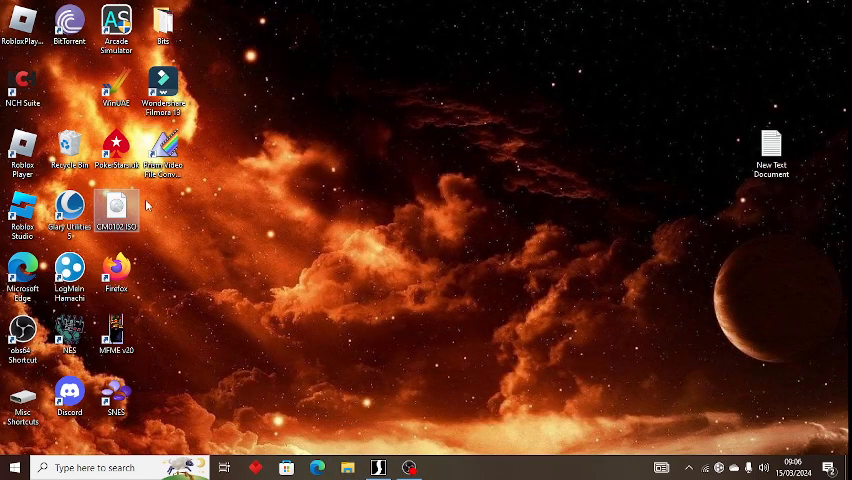
{"action": "left_click", "coordinate": [116, 207]}
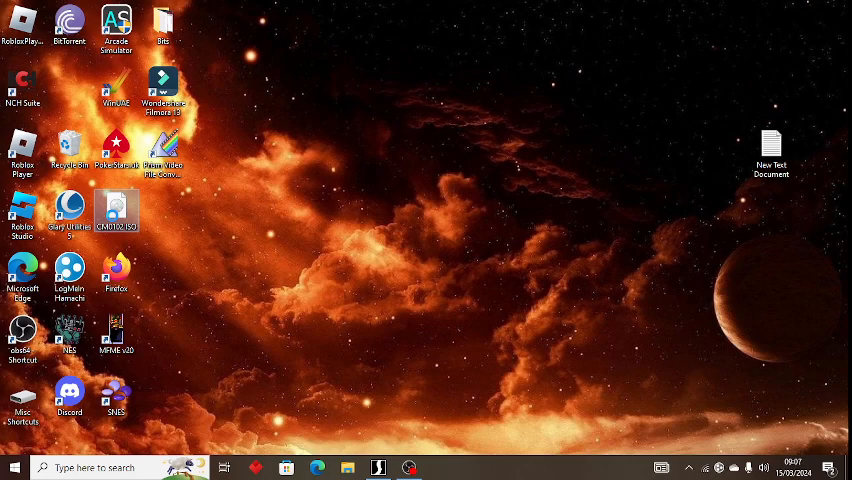
Mount the CM0102 ISO from its right-click menu.
{"action": "right_click", "coordinate": [116, 210]}
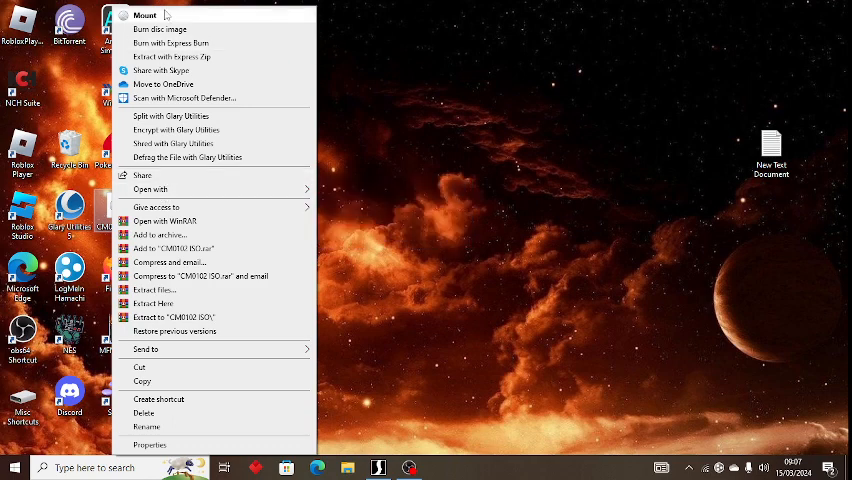
{"action": "mouse_move", "coordinate": [413, 69]}
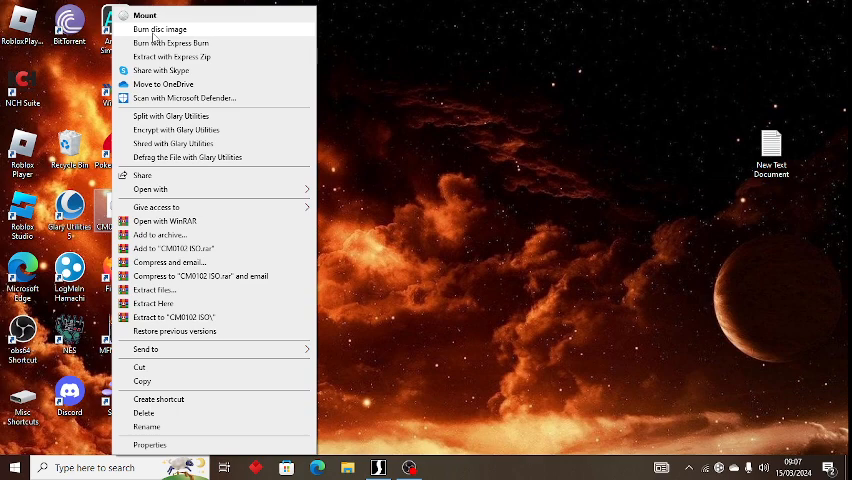
{"action": "mouse_move", "coordinate": [544, 128]}
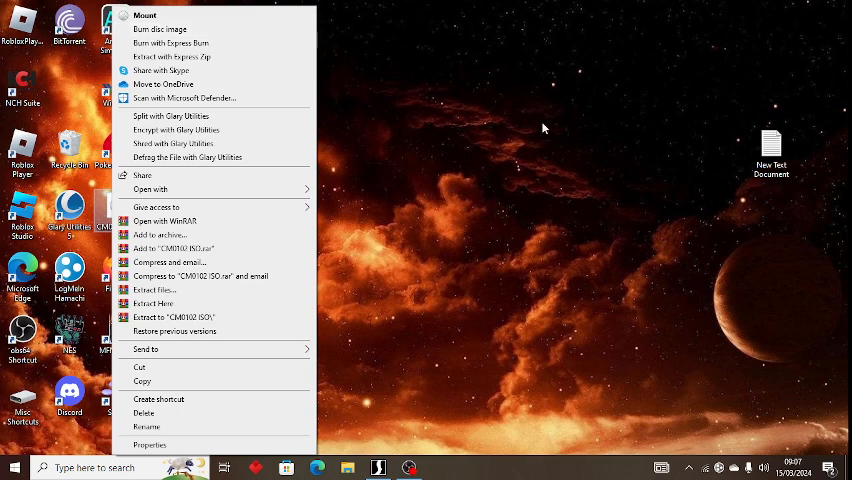
{"action": "mouse_move", "coordinate": [544, 130]}
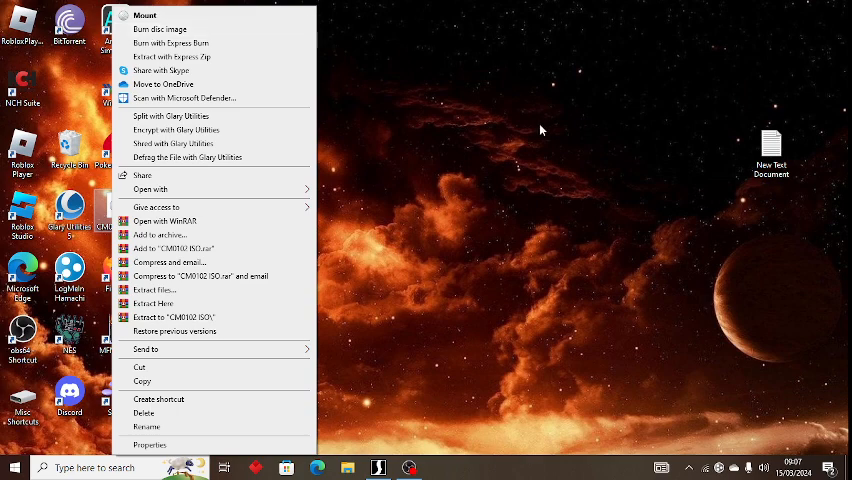
{"action": "left_click", "coordinate": [540, 130]}
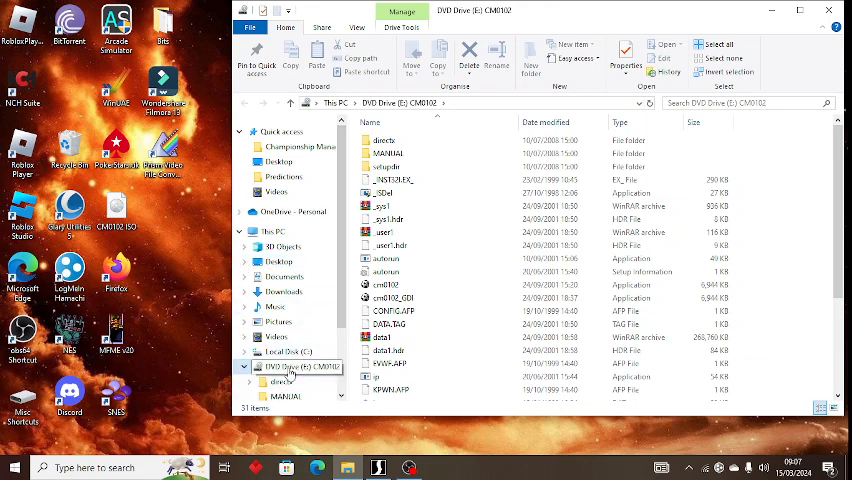
Right-click in the mounted DVD Drive (E:) file list.
{"action": "right_click", "coordinate": [290, 367]}
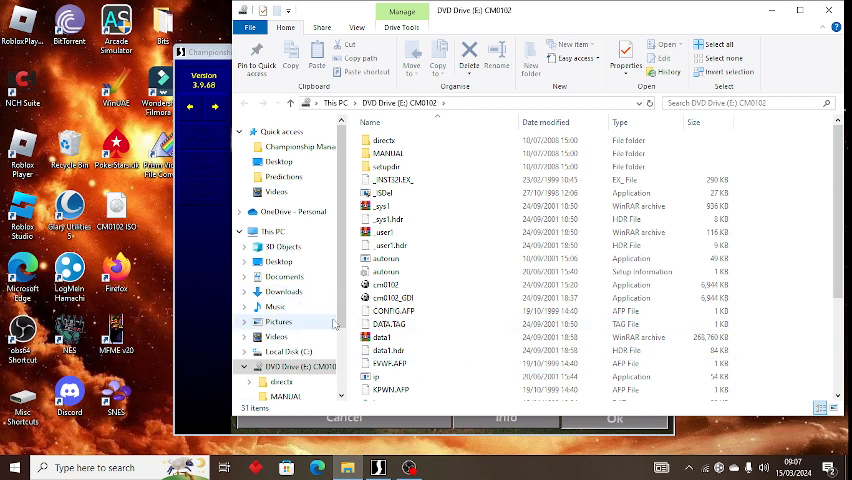
{"action": "mouse_move", "coordinate": [332, 326]}
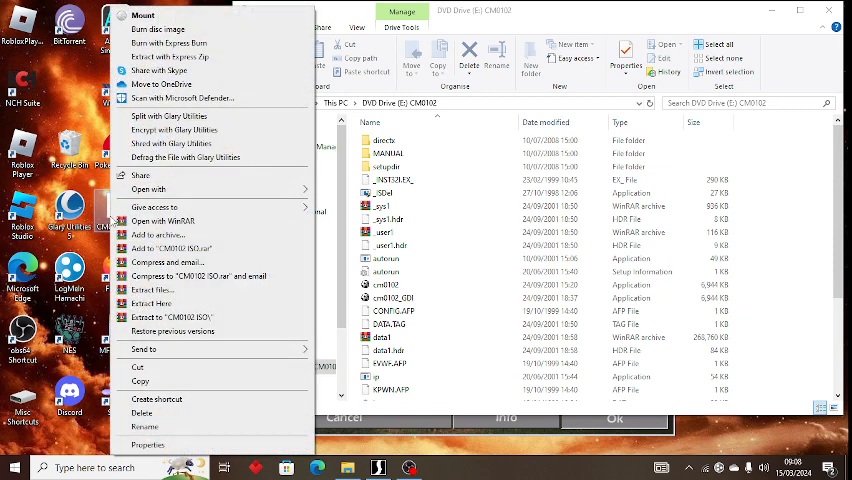
{"action": "mouse_move", "coordinate": [17, 398]}
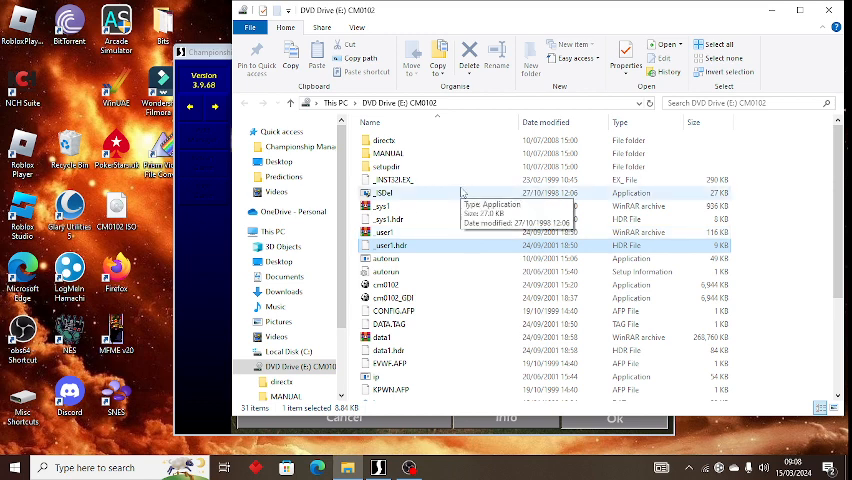
{"action": "mouse_move", "coordinate": [313, 307]}
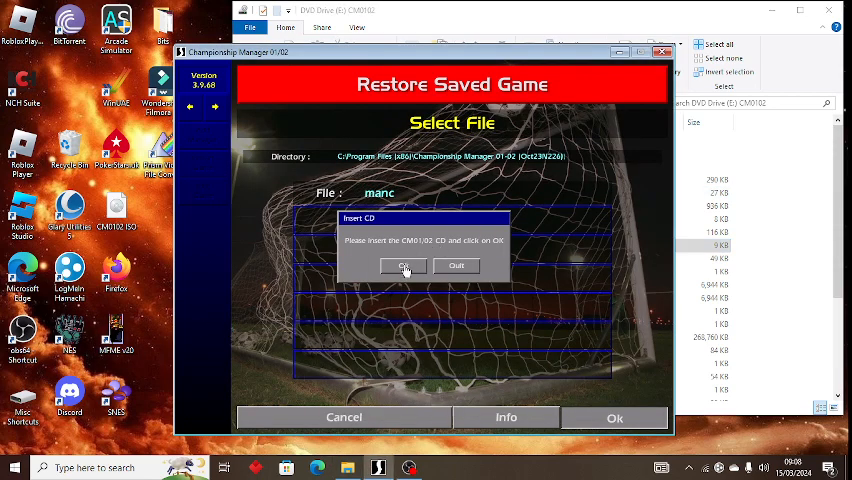
Click Ok on the Insert CD dialog.
{"action": "left_click", "coordinate": [403, 265]}
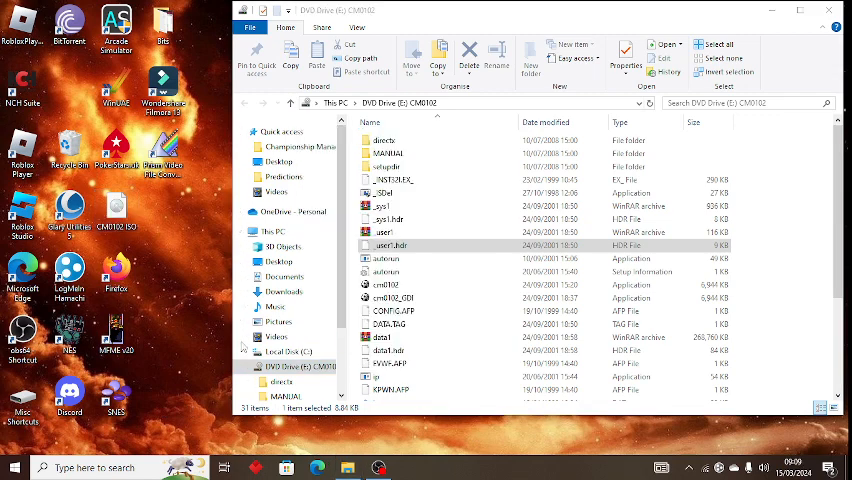
{"action": "mouse_move", "coordinate": [197, 261]}
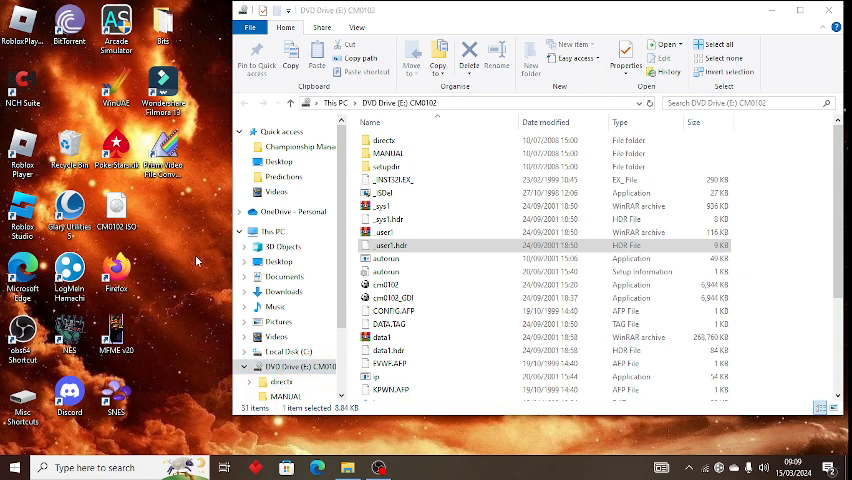
Browse further down the CM0102 drive's files, then bring OBS forward.
{"action": "left_click", "coordinate": [384, 232]}
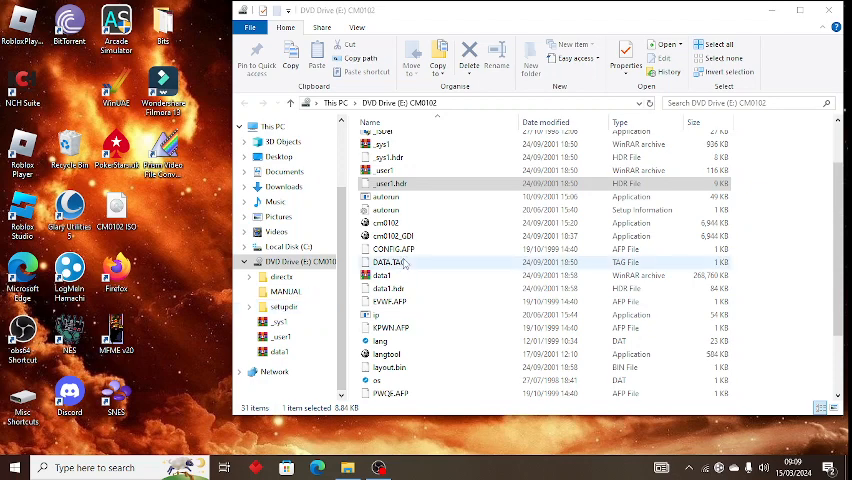
{"action": "left_click", "coordinate": [378, 467]}
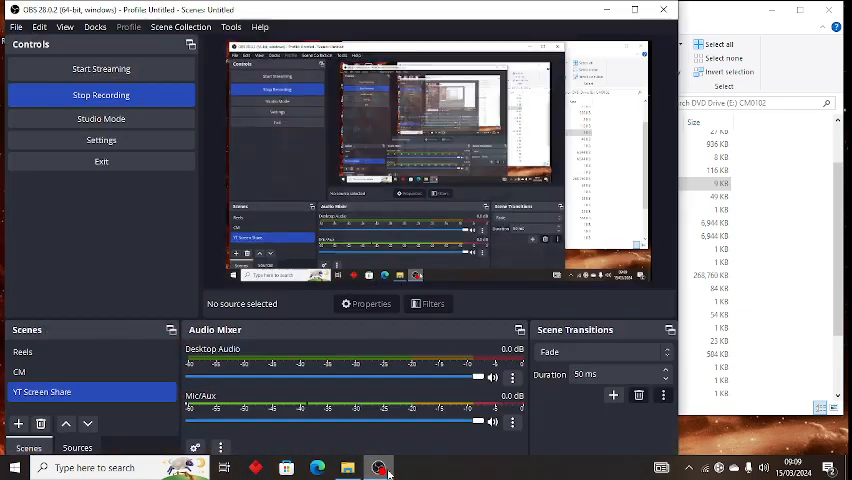